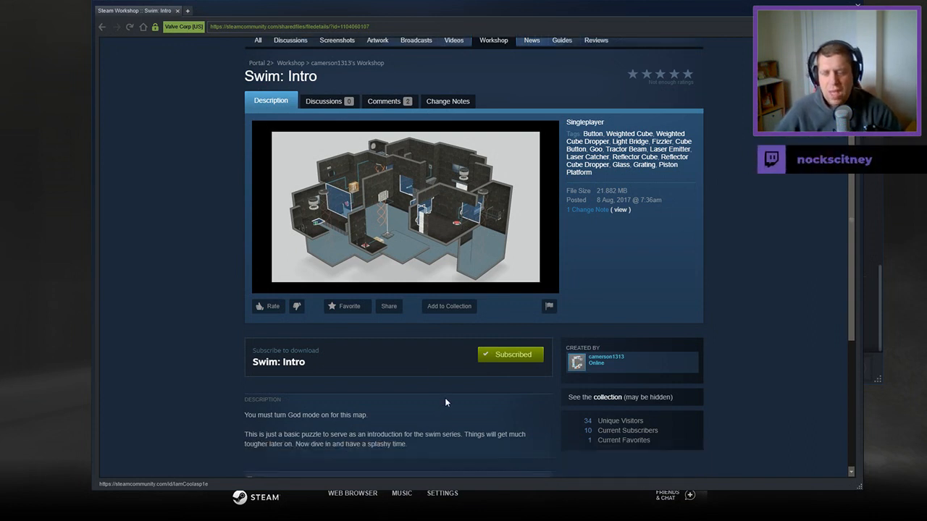
mouse_move(450, 398)
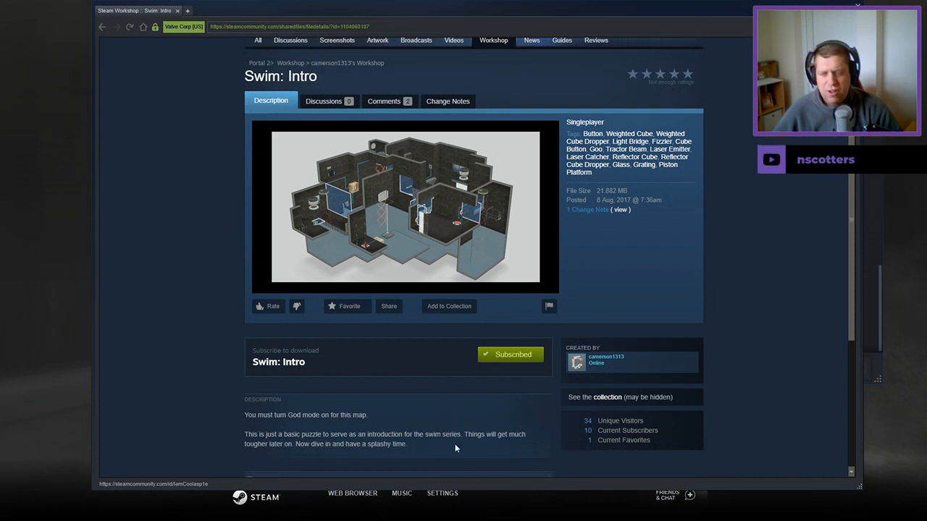
mouse_move(443, 445)
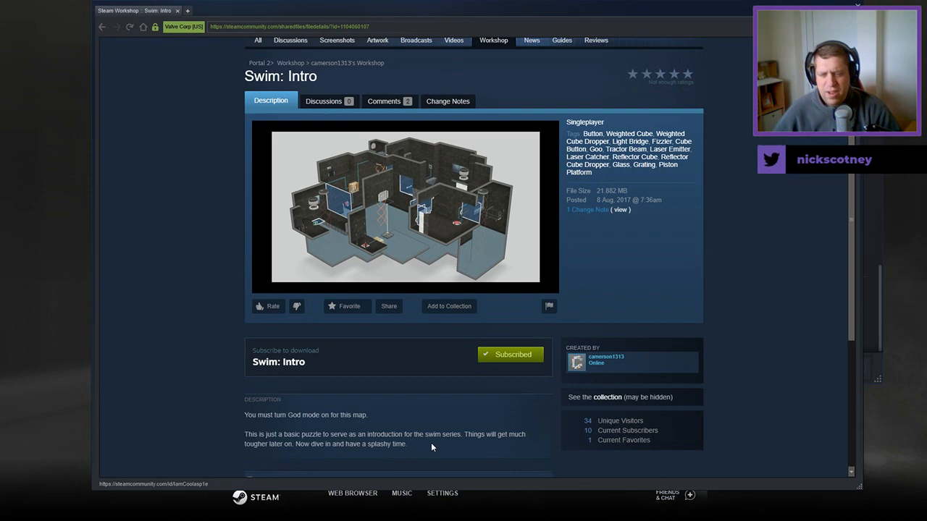
mouse_move(485, 356)
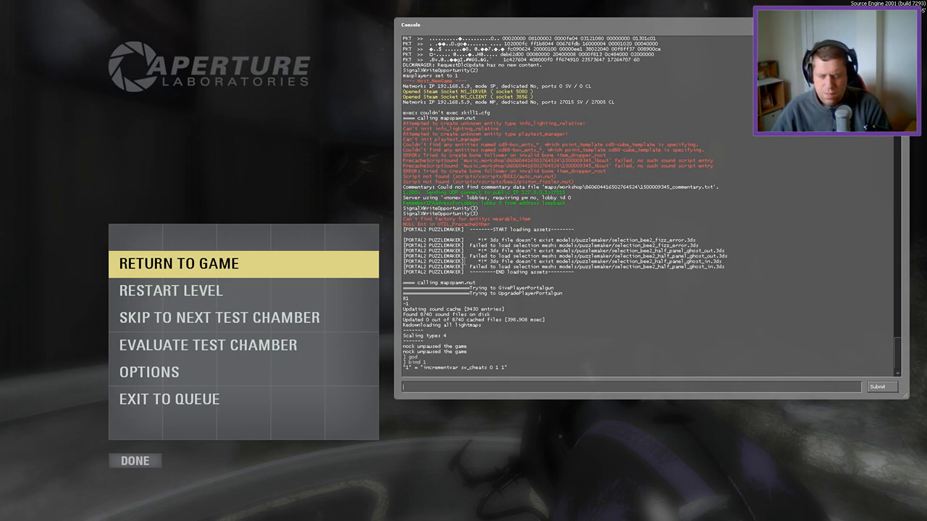
Step: Enter sv_cheats 1 and god in the developer console, then resume play in the flooded chamber
click(178, 264)
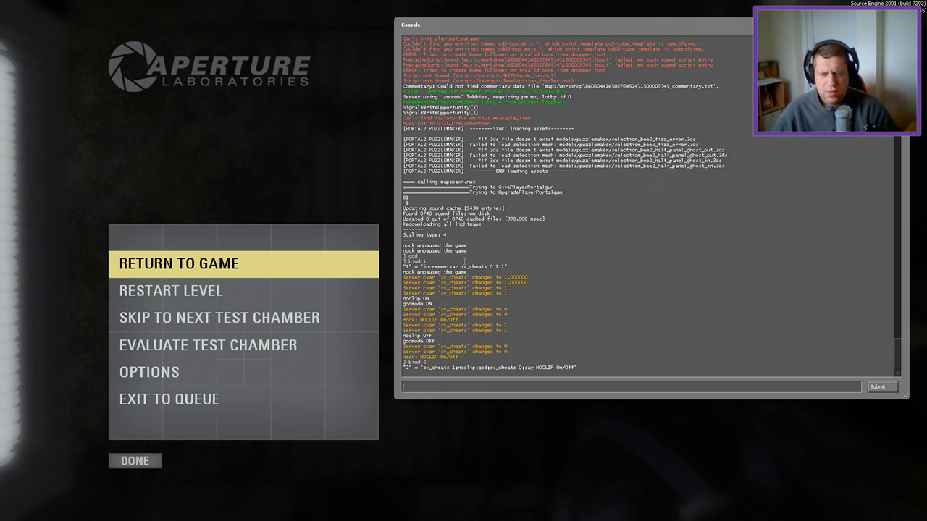
text(g)
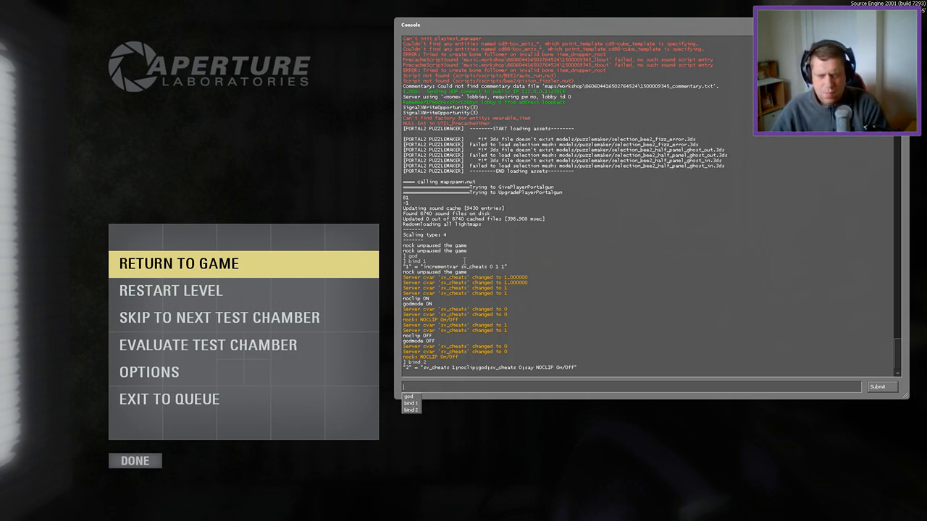
text(god)
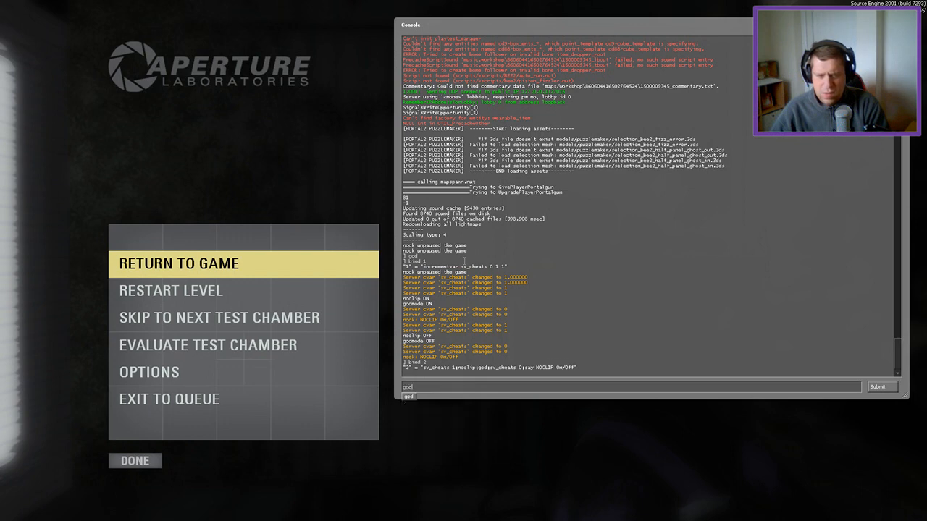
text(sv)
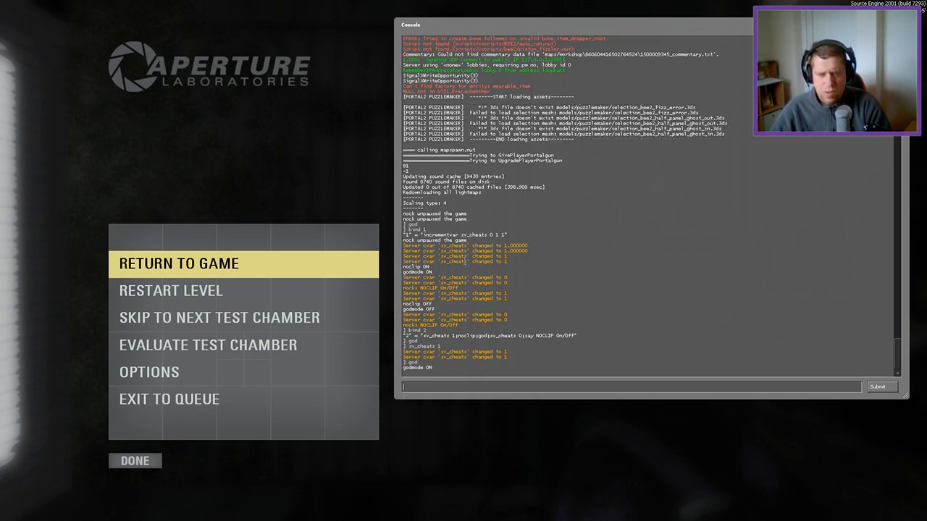
click(178, 263)
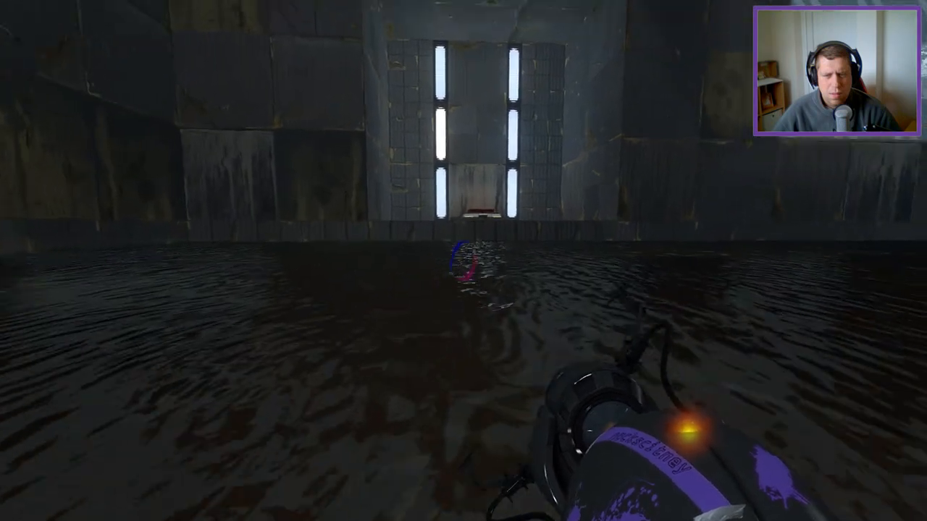
Step: Fire the portal gun at the white panel wall to place portals in the chamber
click(464, 261)
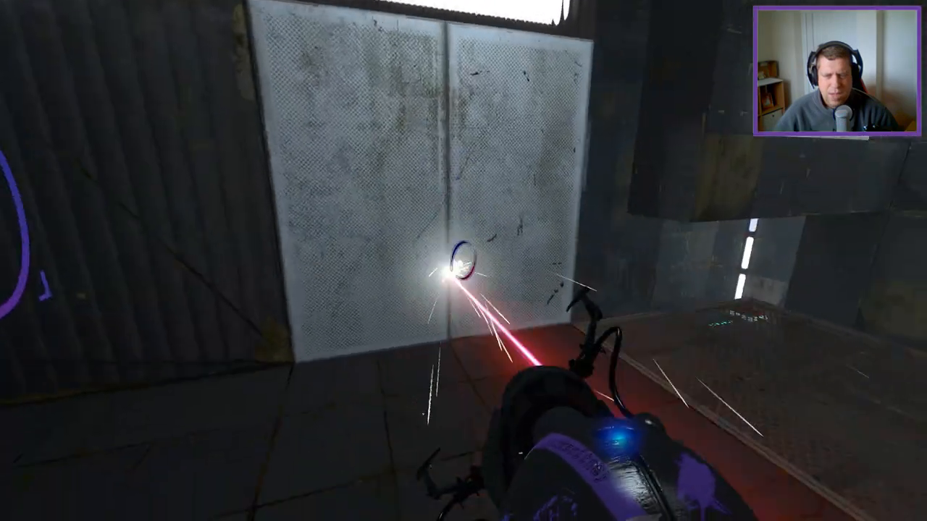
click(460, 268)
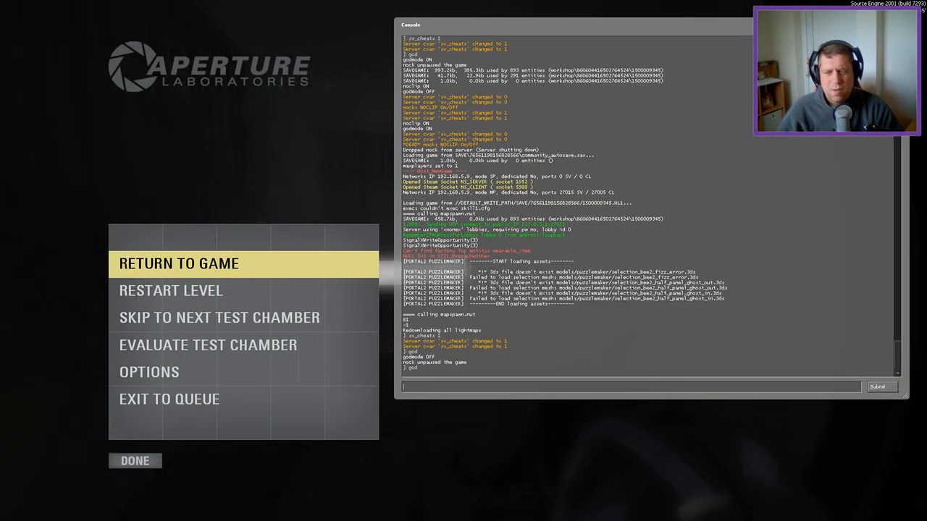
Step: Enter the god command in the console and return to the game
click(178, 264)
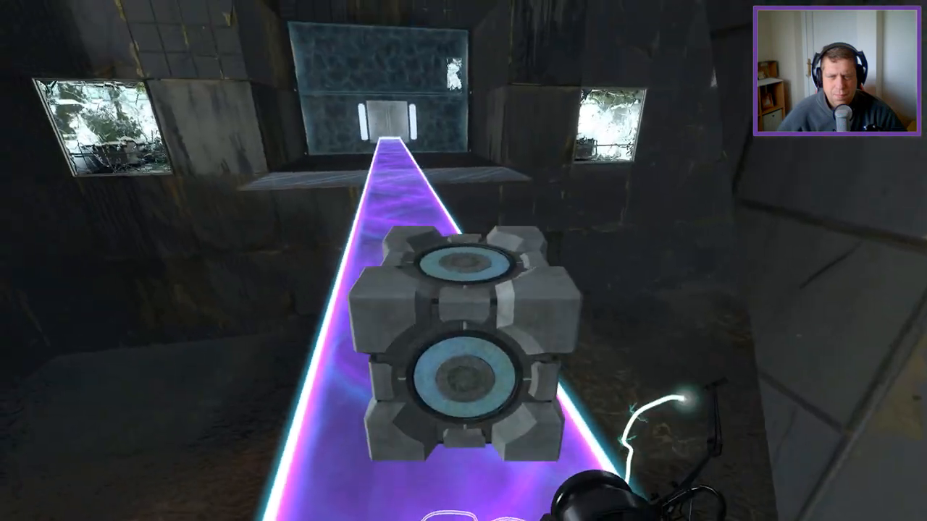
mouse_move(463, 261)
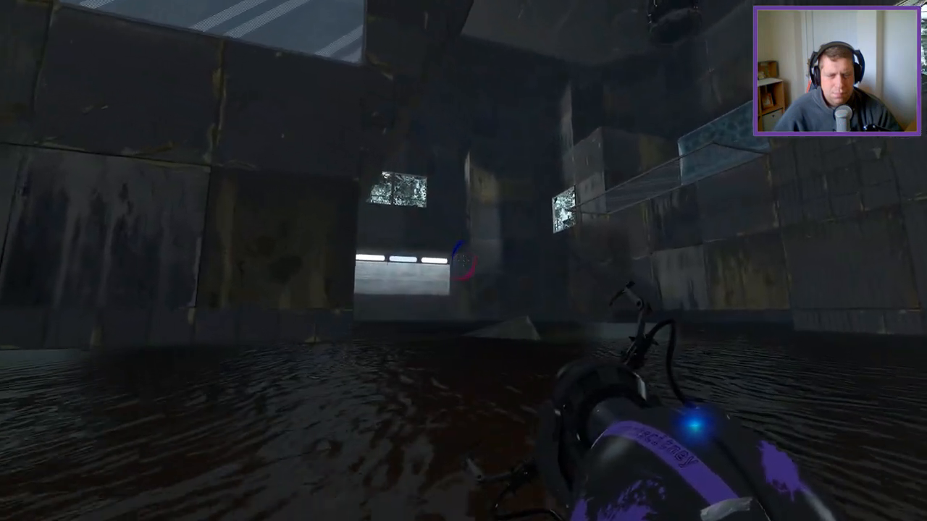
mouse_move(463, 261)
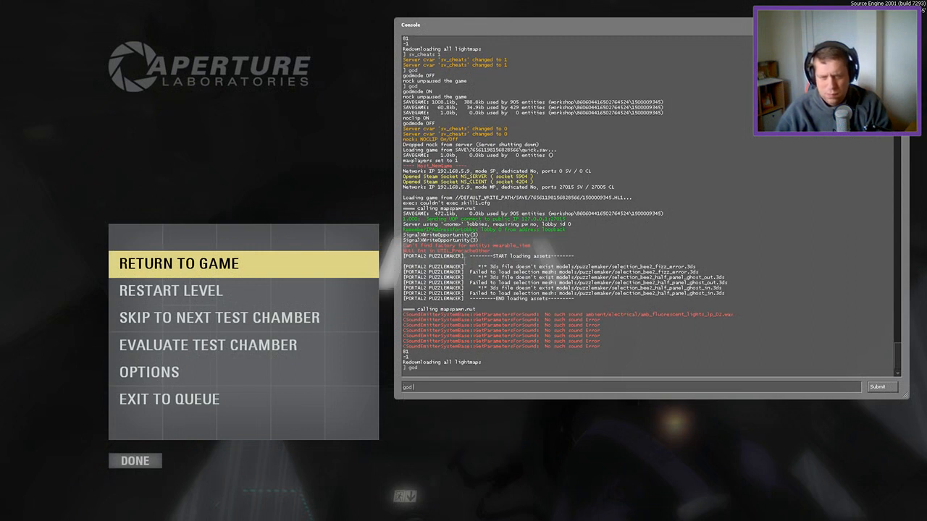
Step: Enter sv_cheats 1 and god in the pause-menu console and submit to resume play
text(sv_cheats 1)
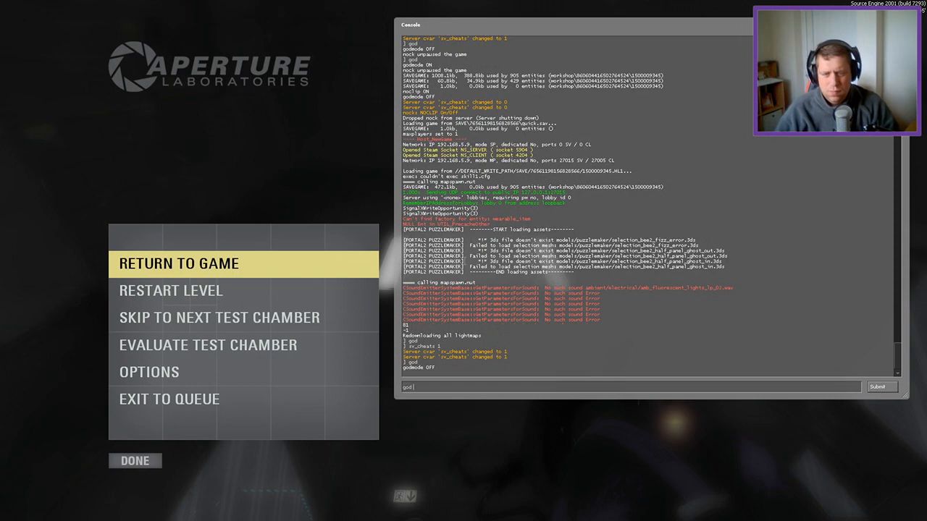
click(179, 263)
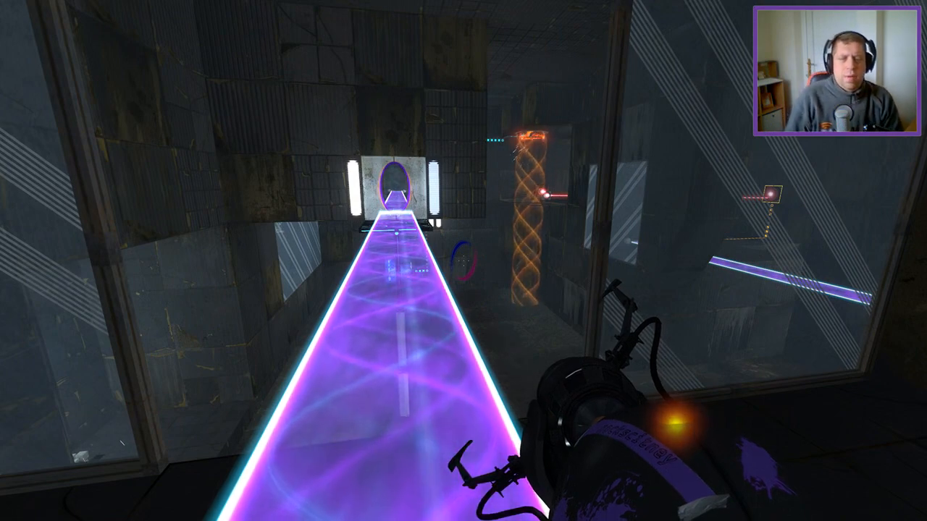
mouse_move(464, 261)
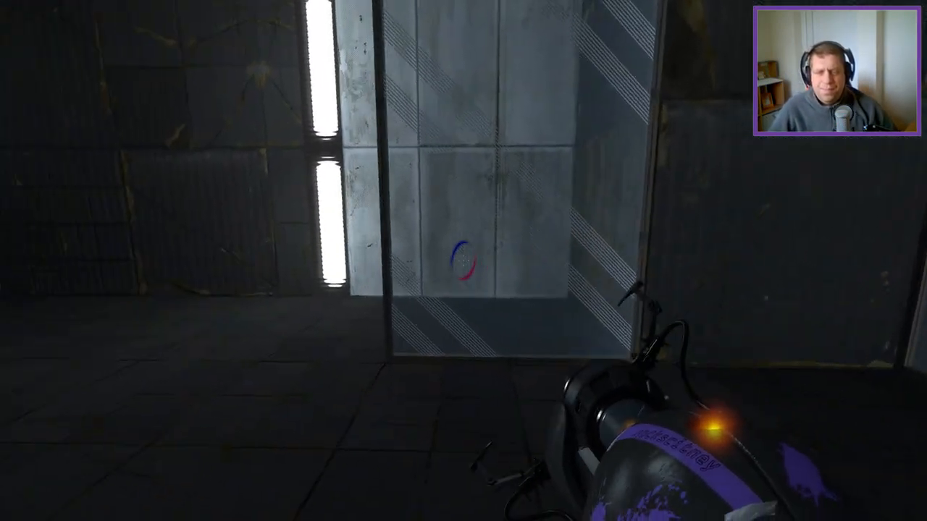